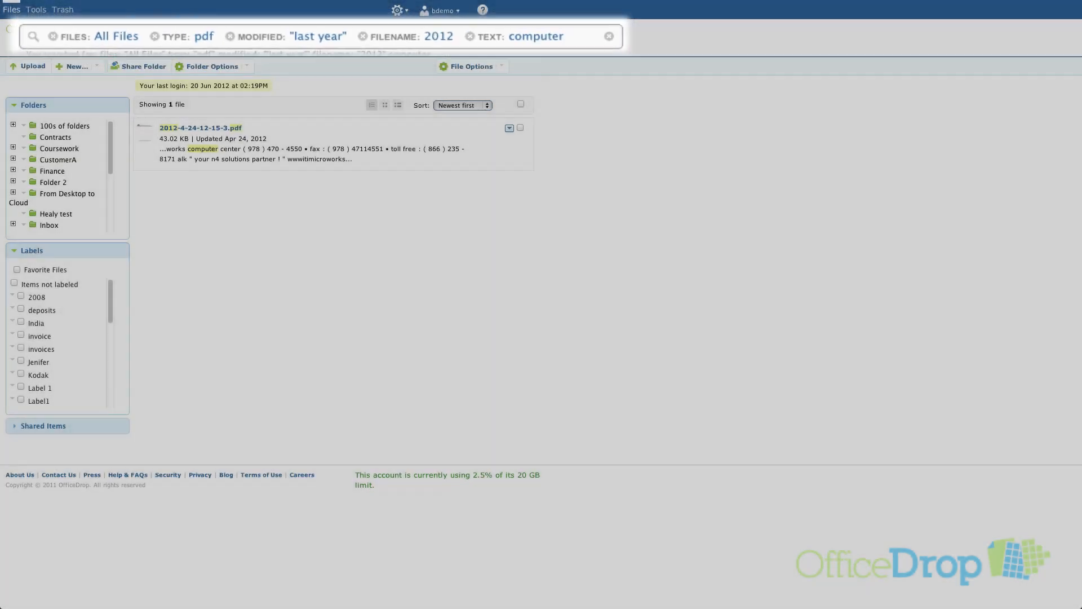
# Search all files for the quoted phrase "information online security".
pyautogui.click(608, 35)
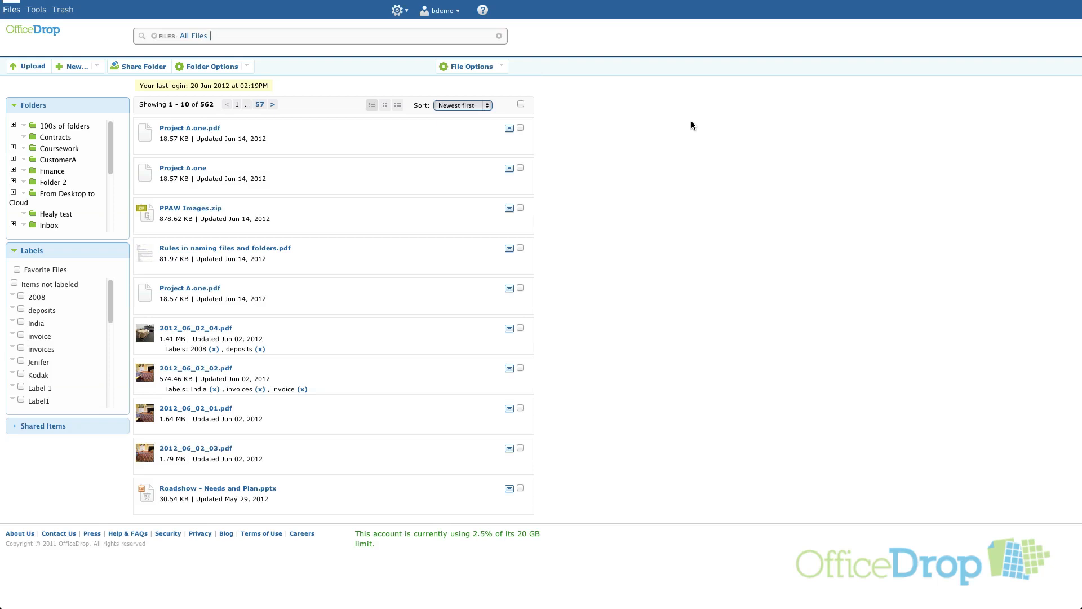
pyautogui.write('information')
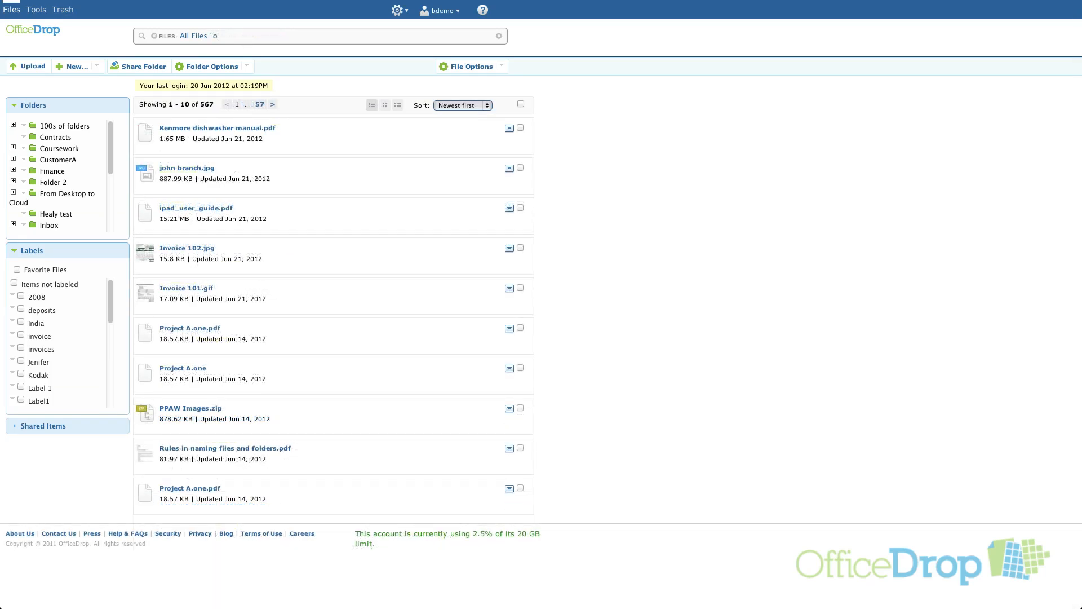
pyautogui.write('nline security')
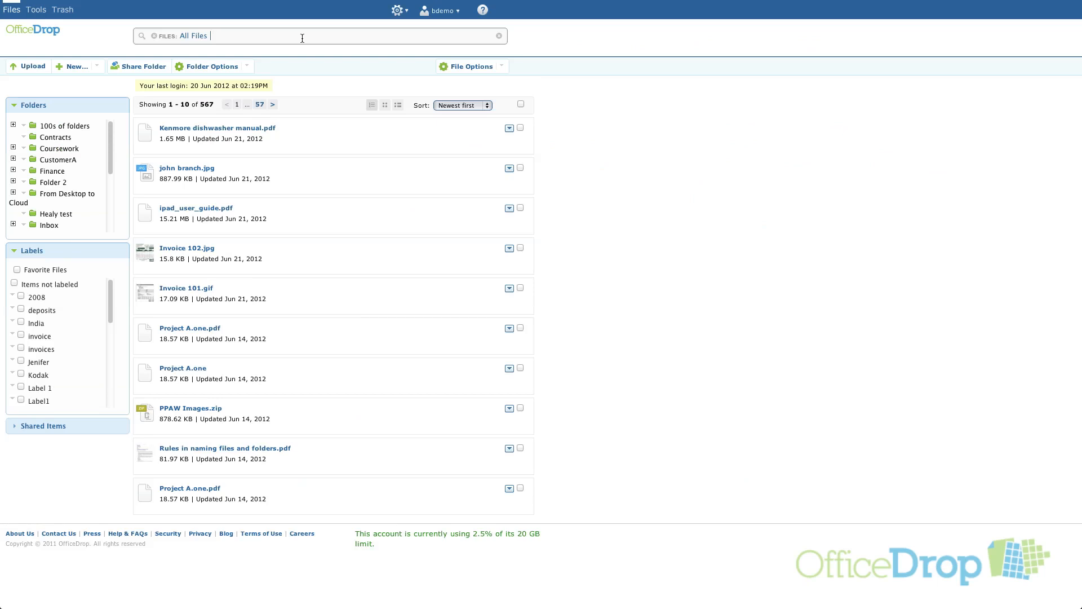
# Add a filename filter for project to the All Files search.
pyautogui.write('f')
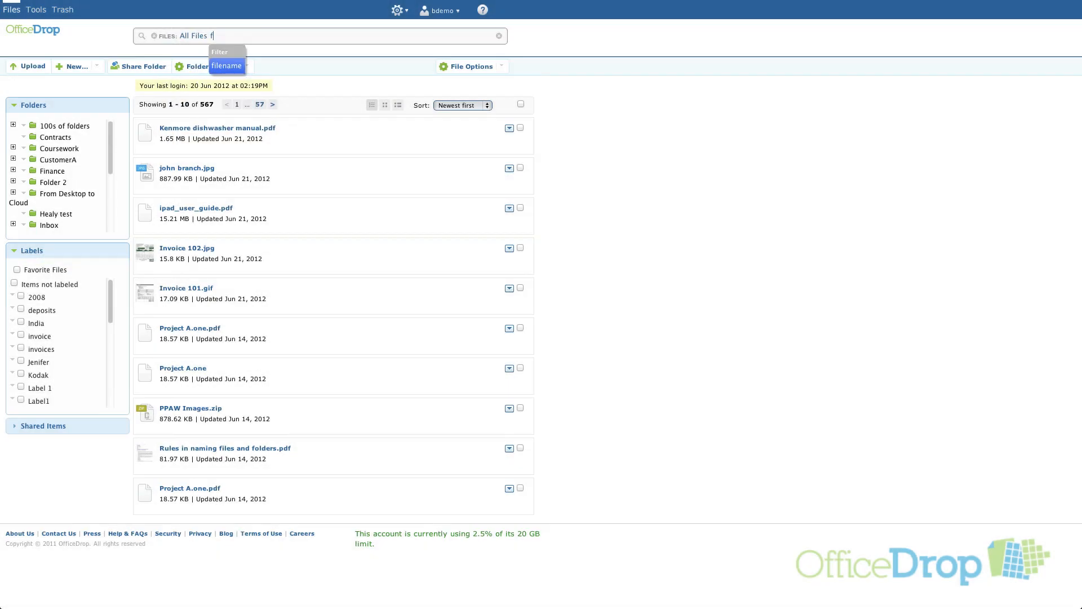
pyautogui.click(227, 65)
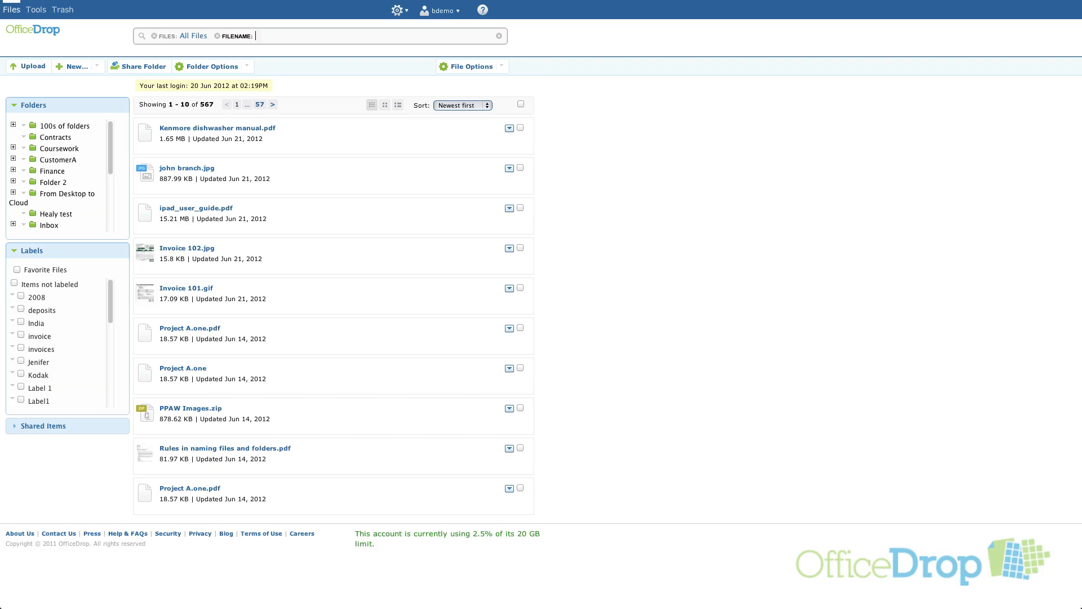
pyautogui.write('project')
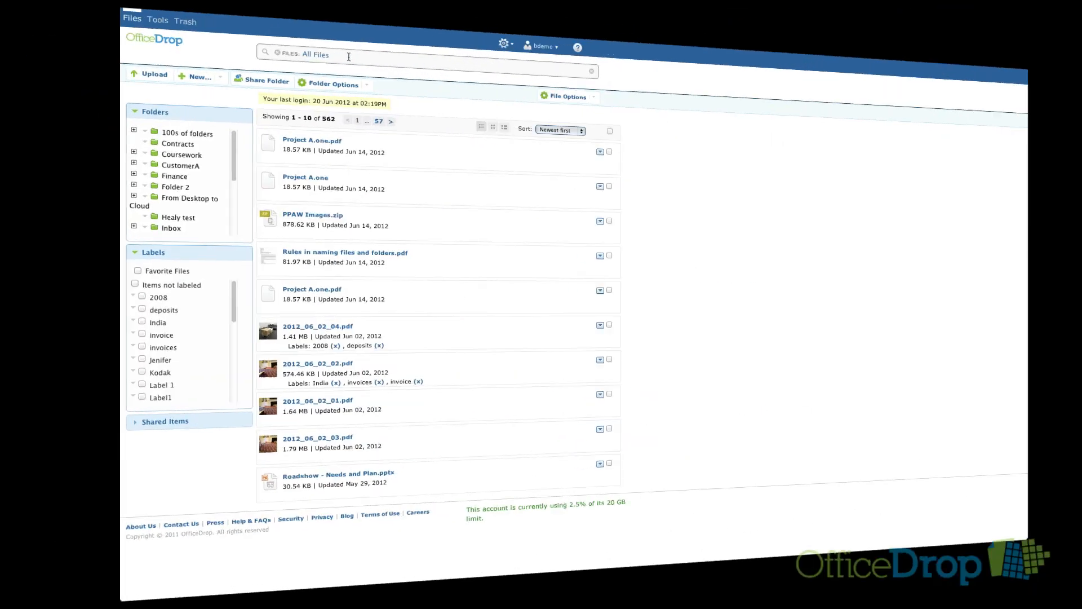
# Add a type filter for pdf, then begin entering a modified filter.
pyautogui.write('ty')
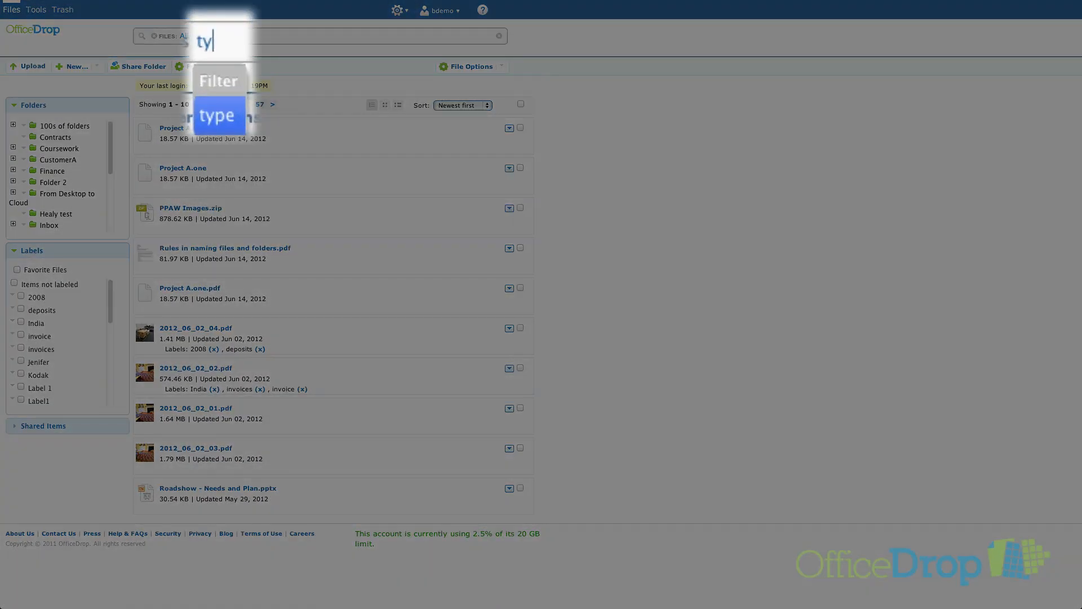
pyautogui.click(219, 115)
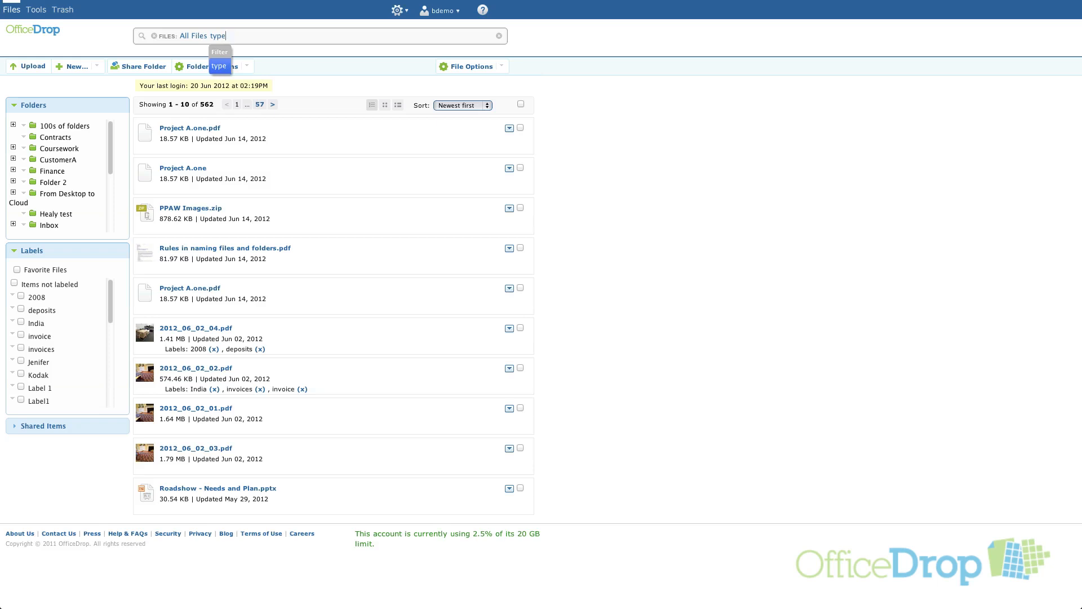
pyautogui.write('pdf')
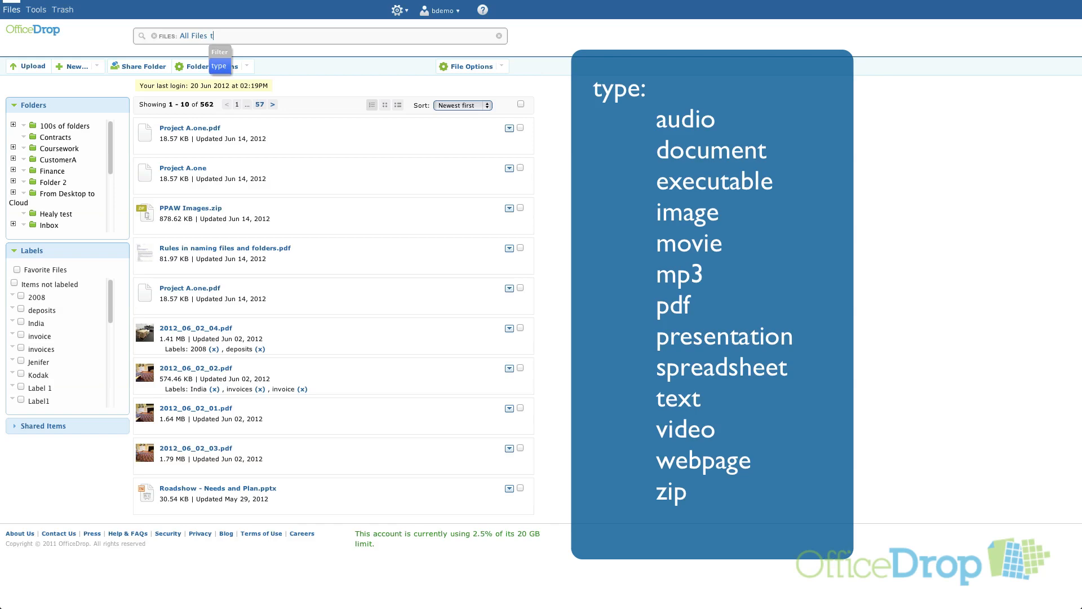
pyautogui.write('m')
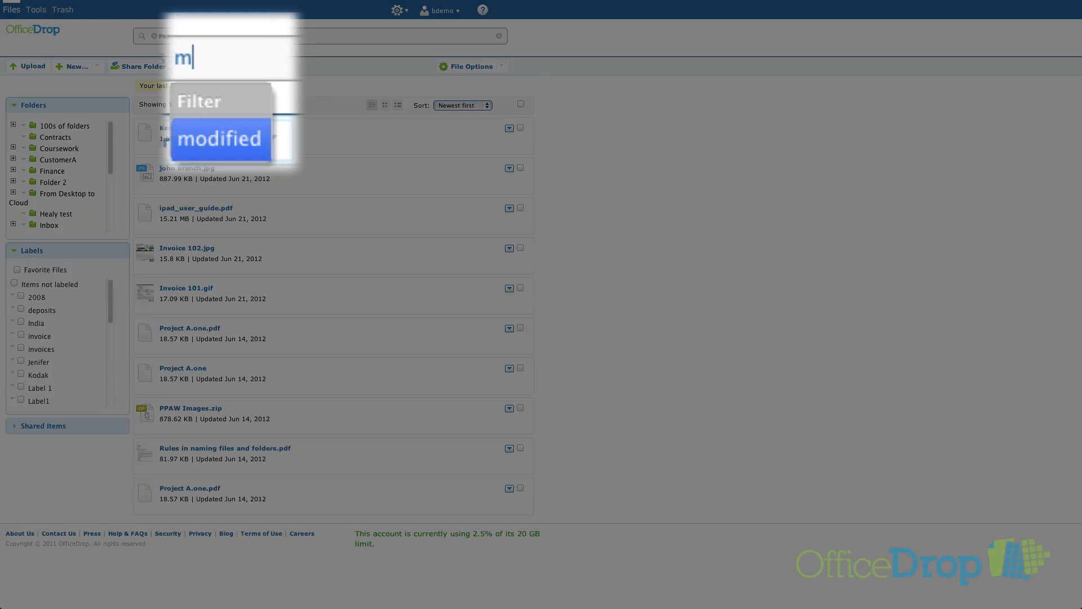
# Filter by modified date range, then restart with MODIFIED:"2/14/2012 to yesterday".
pyautogui.click(220, 139)
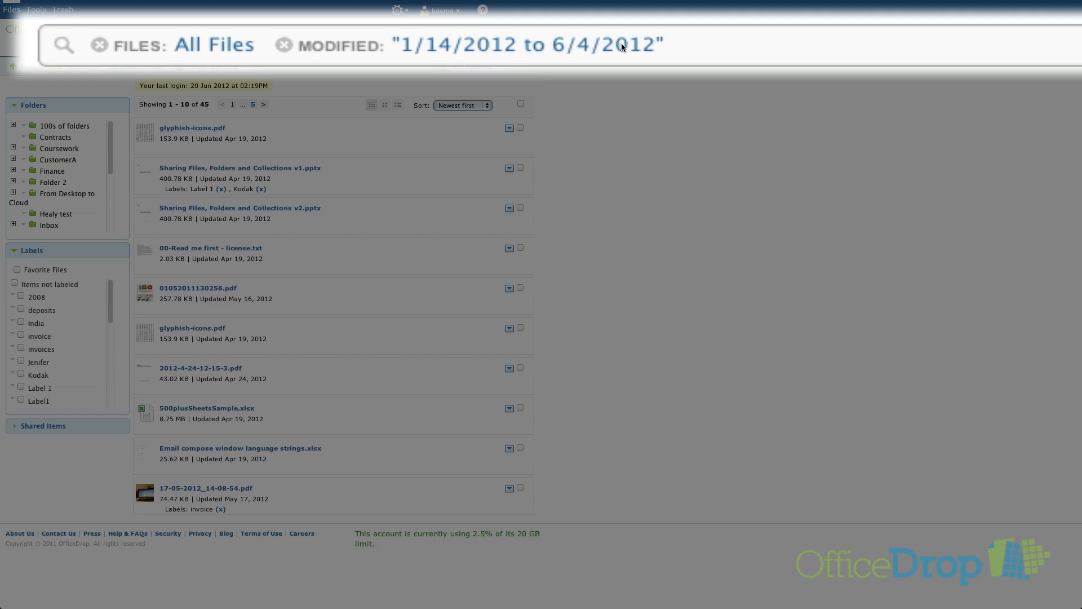
pyautogui.click(285, 45)
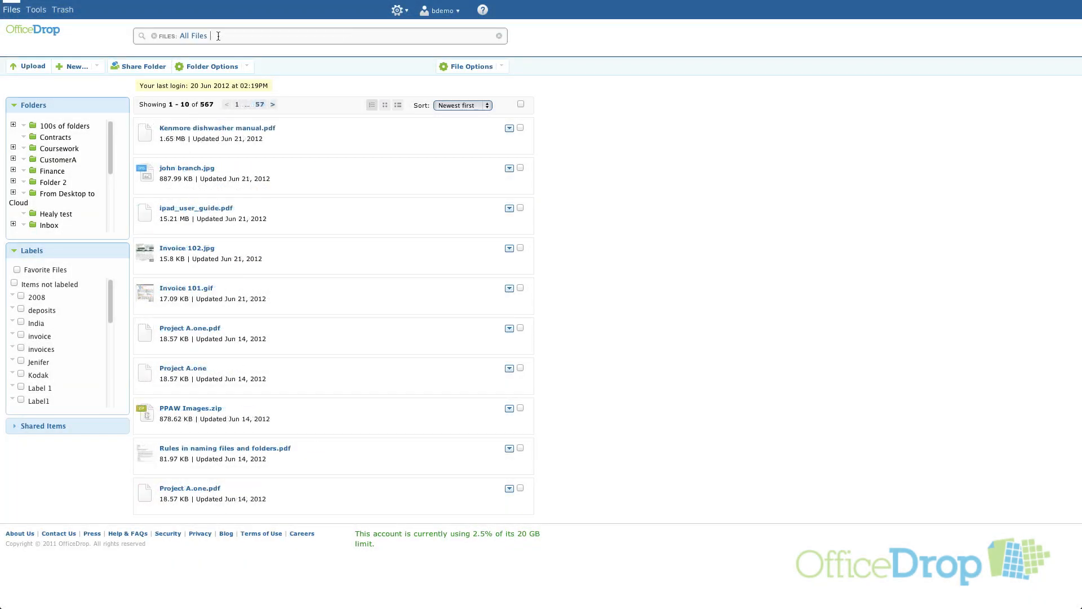
pyautogui.write('MODIFIED:"2/14/')
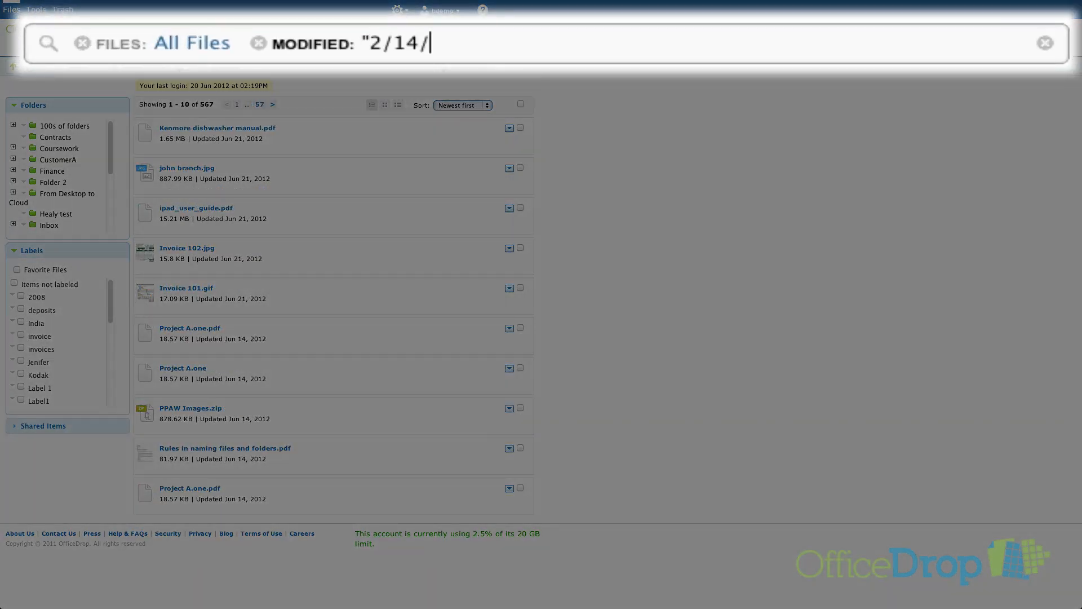
pyautogui.write('2012 to yesterd')
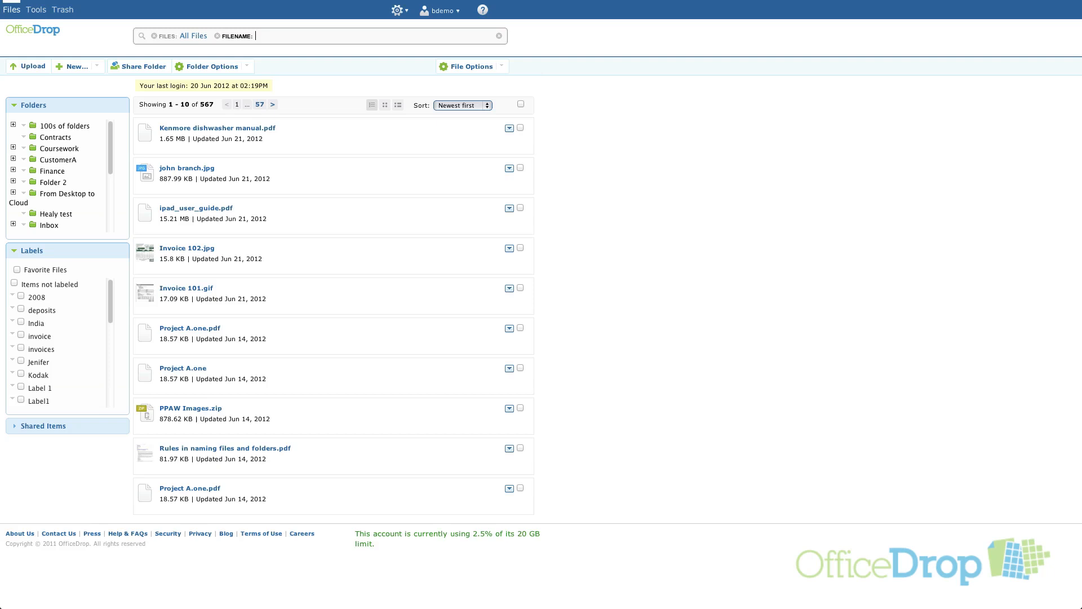
# Filter filenames for project (3 files), then remove that filename filter.
pyautogui.write('project')
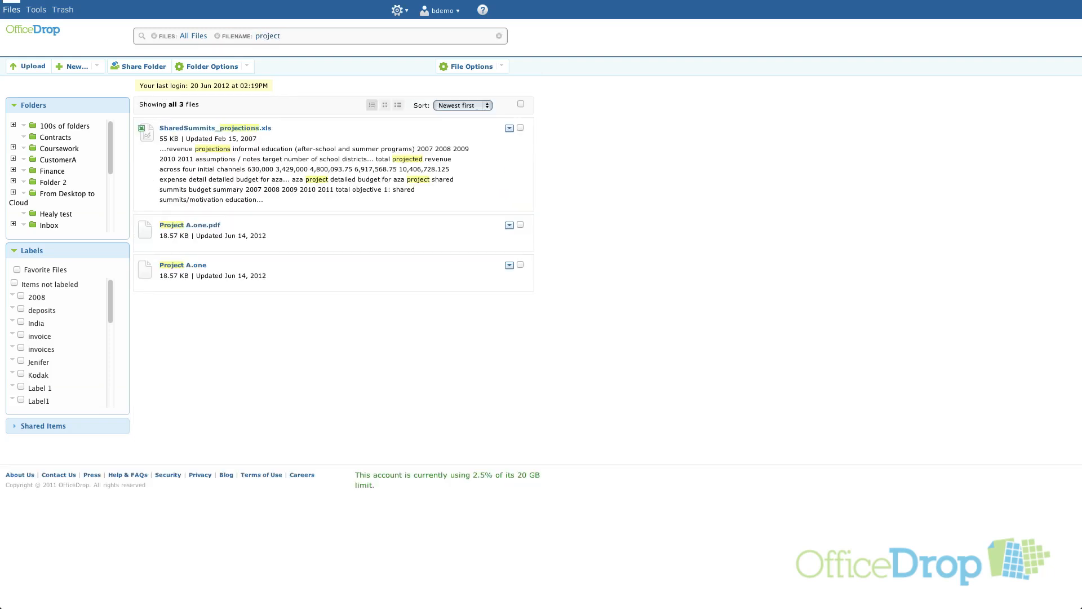
pyautogui.click(498, 35)
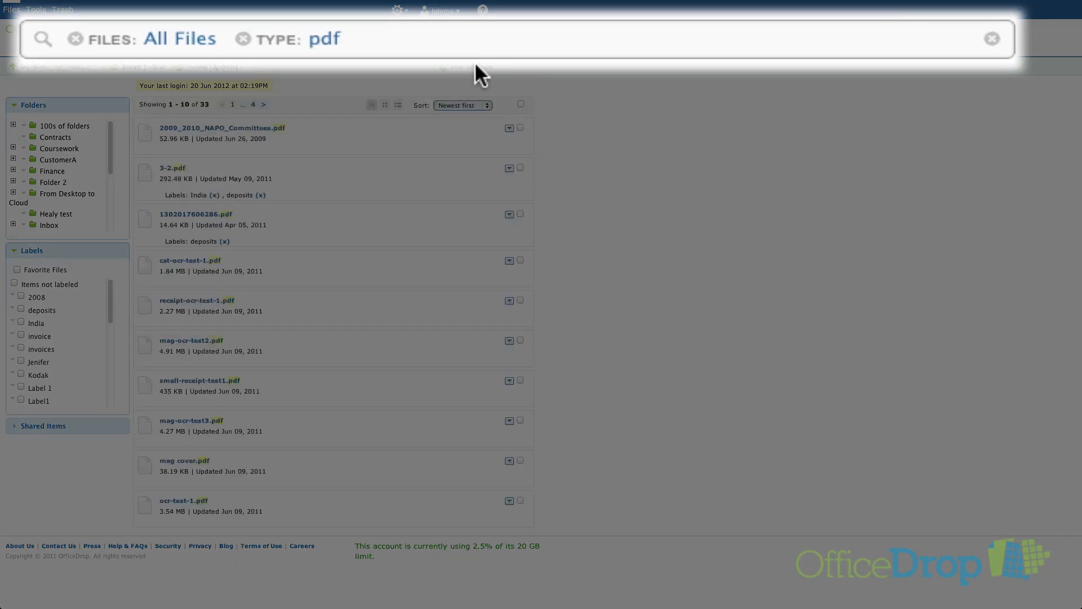
# Extend the search with MODIFIED:"last year", TEXT: computer and the phrase "solutions partner".
pyautogui.write('"')
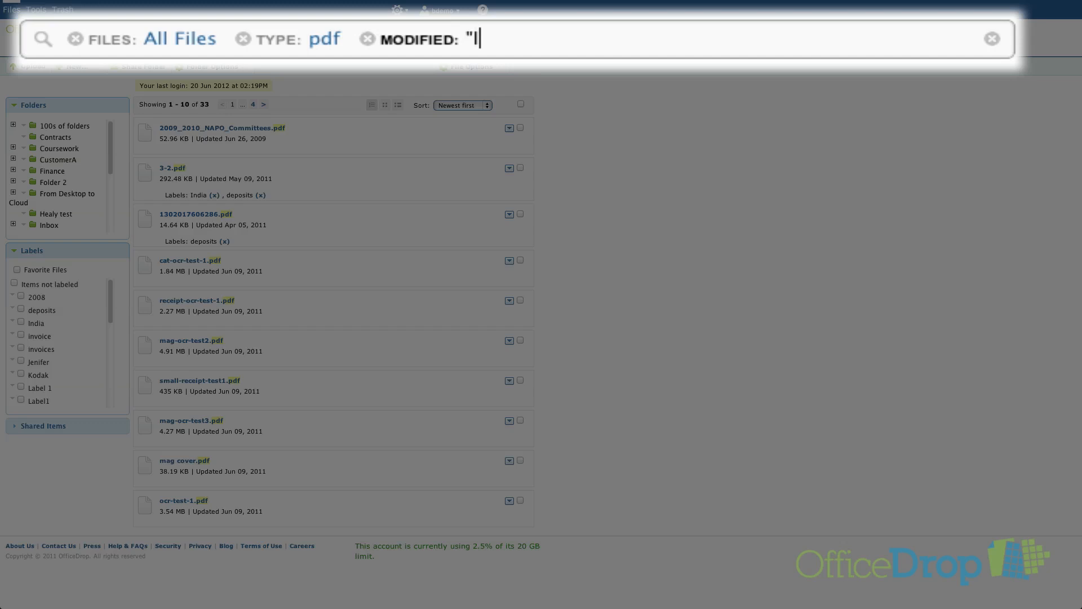
pyautogui.write('last year"')
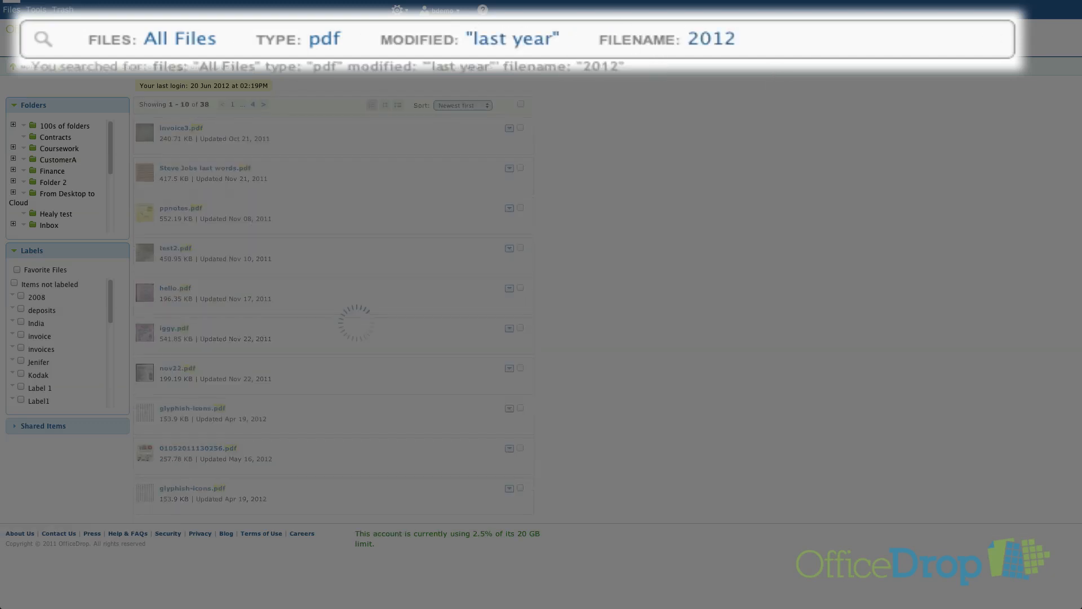
pyautogui.write('computer')
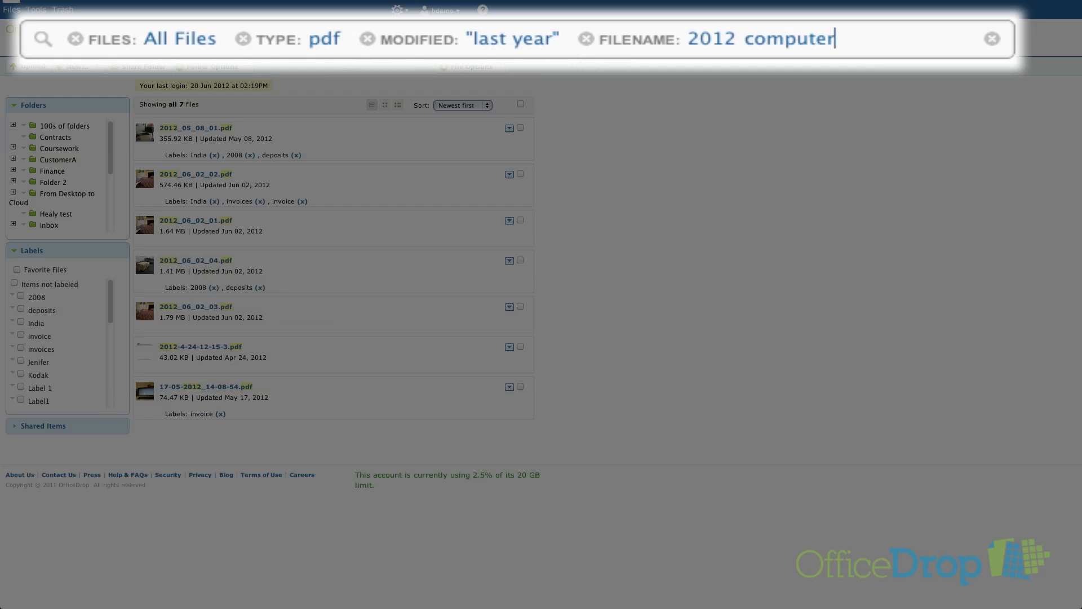
pyautogui.write('"soluti')
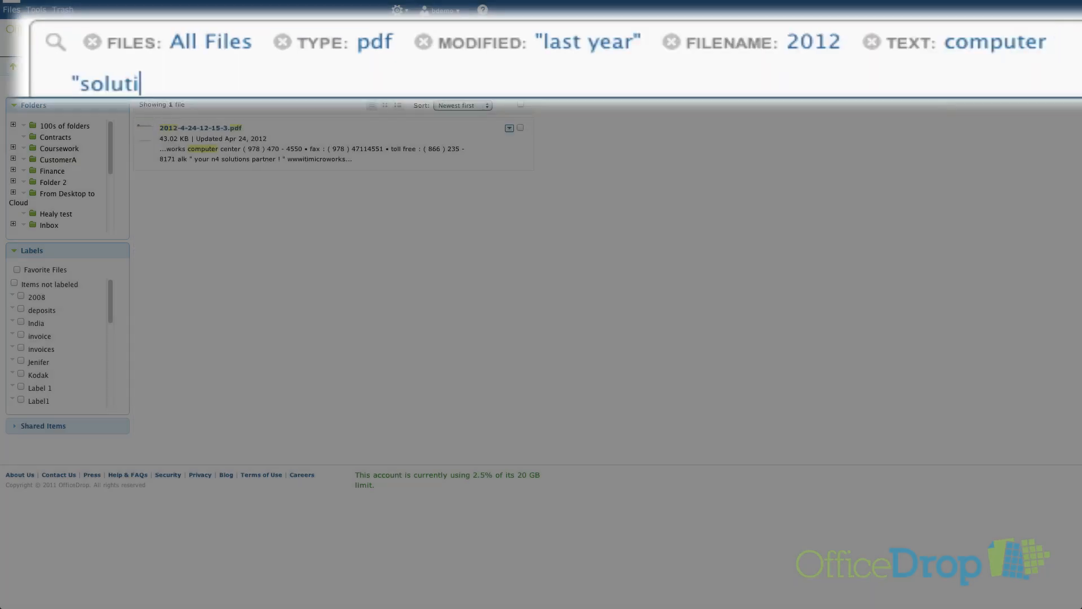
pyautogui.write('ons partner"')
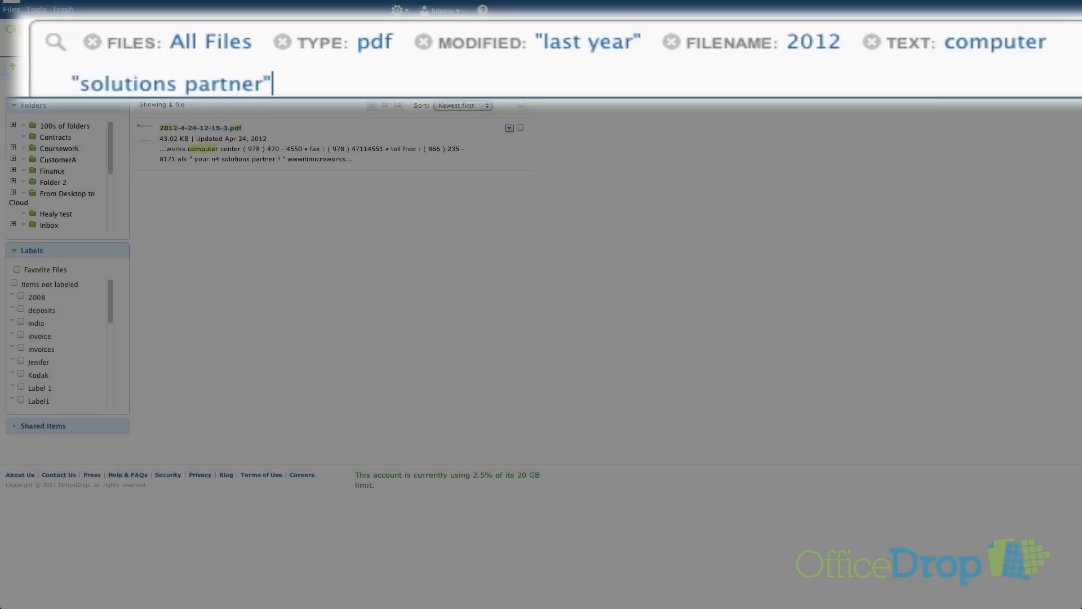